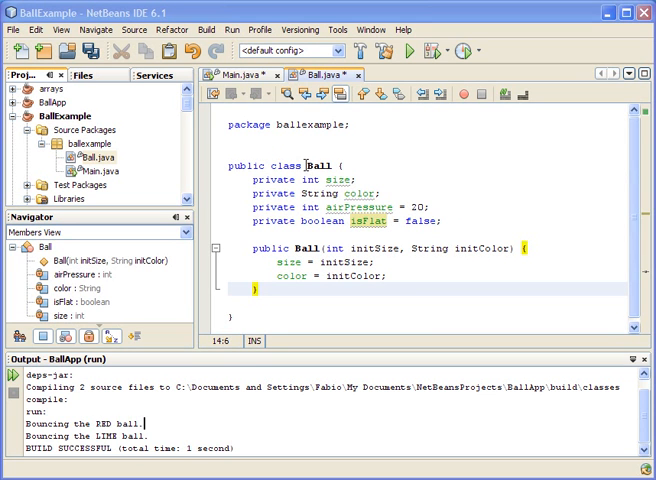
mouse_move(334, 181)
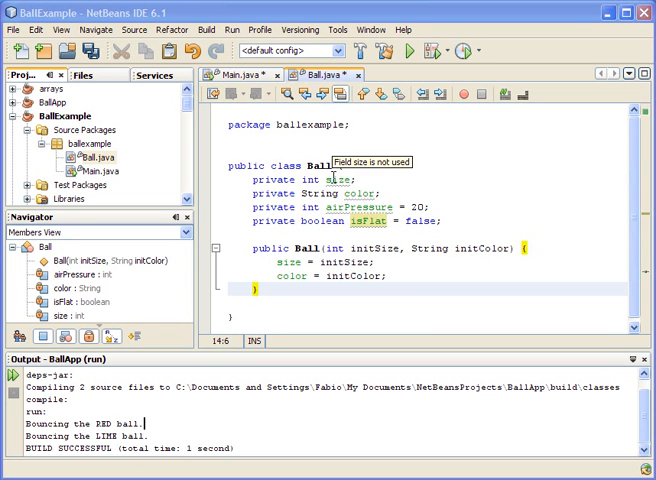
mouse_move(351, 193)
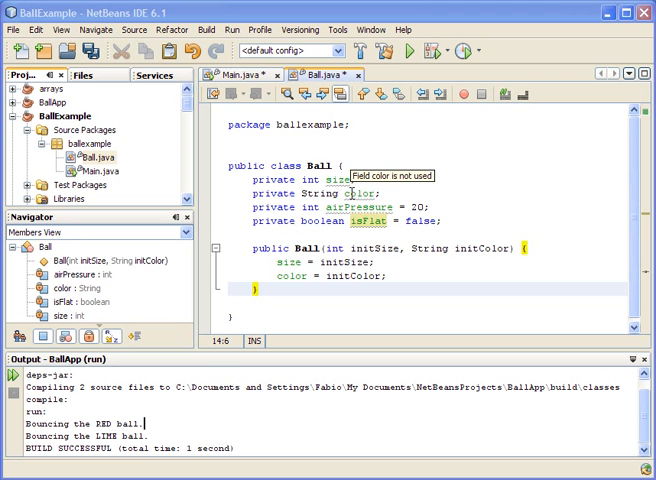
mouse_move(362, 238)
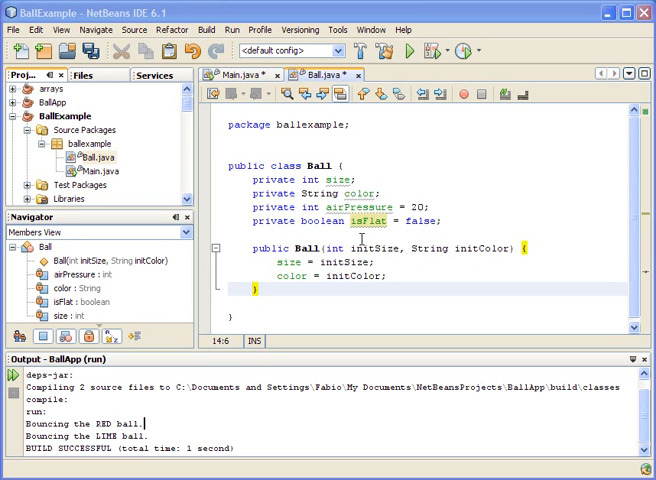
mouse_move(430, 255)
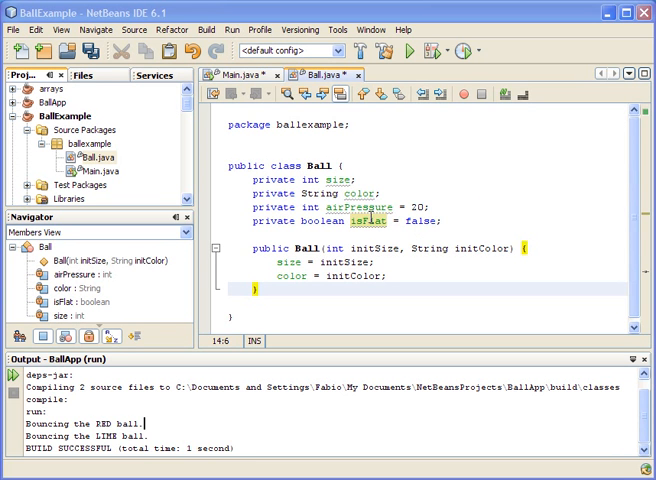
mouse_move(370, 219)
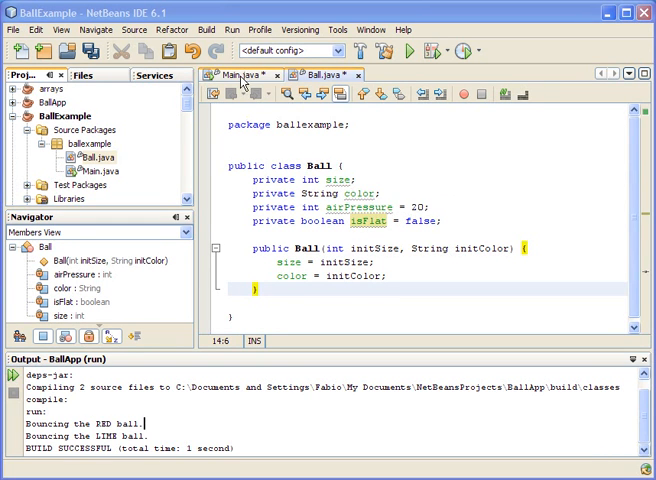
Step: Compare Main's tennisBall line with Ball.java, then add a blank line below the constructor
left_click(230, 75)
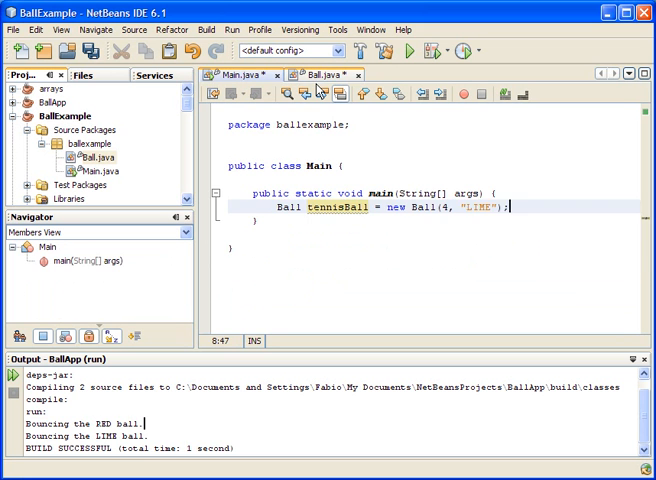
left_click(325, 74)
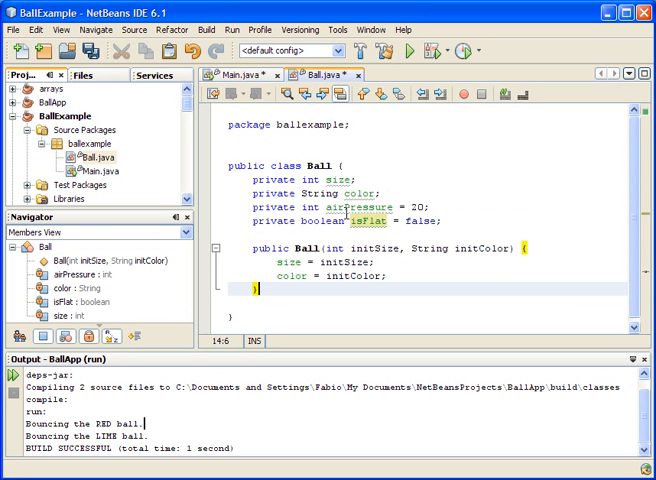
mouse_move(364, 221)
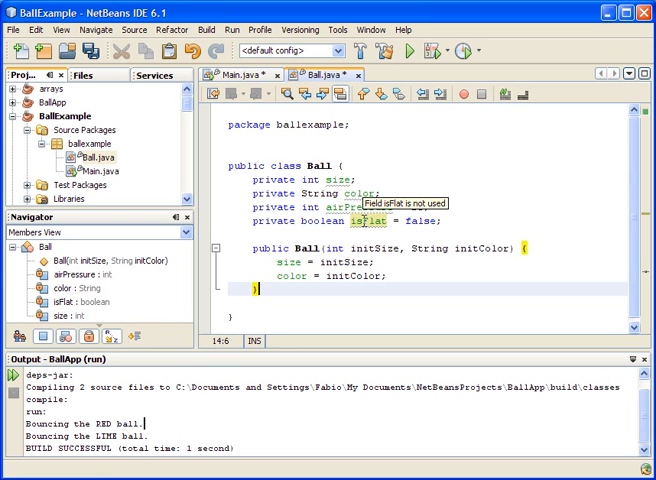
mouse_move(470, 218)
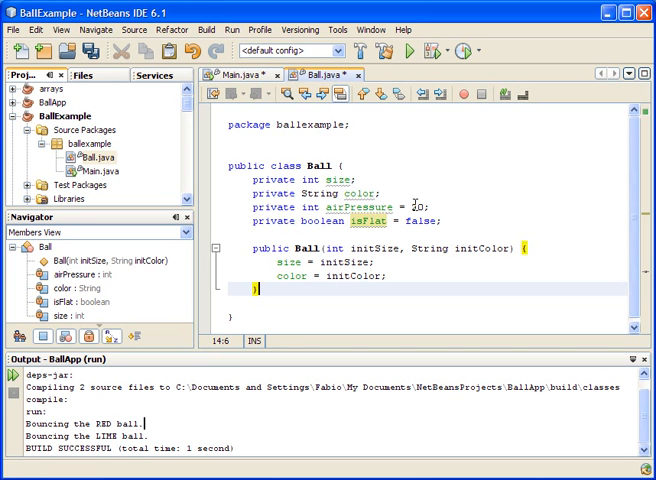
mouse_move(375, 217)
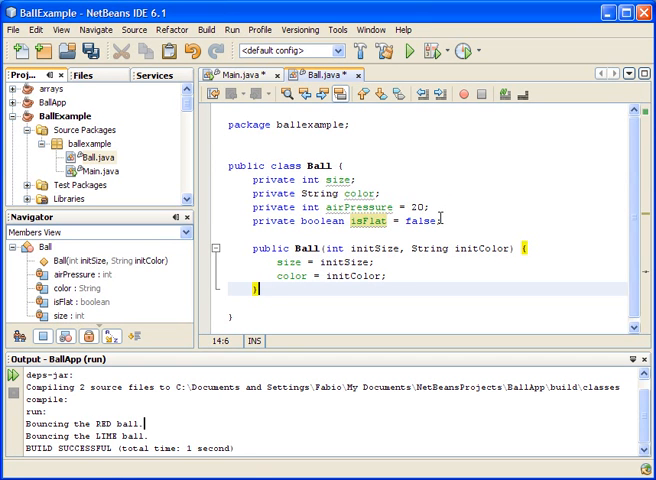
mouse_move(410, 263)
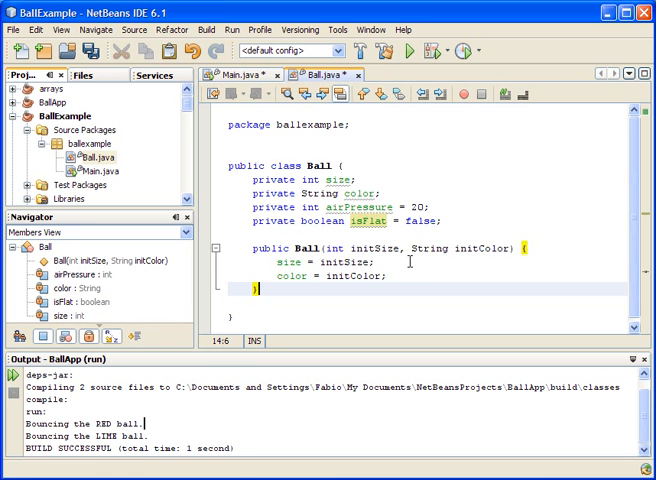
left_click(230, 75)
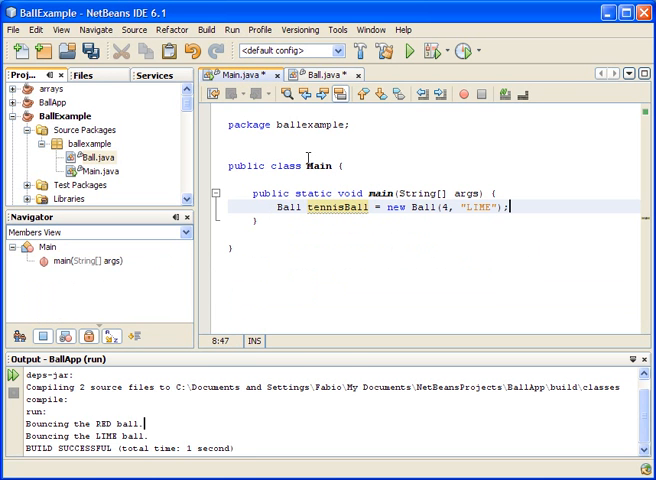
mouse_move(342, 214)
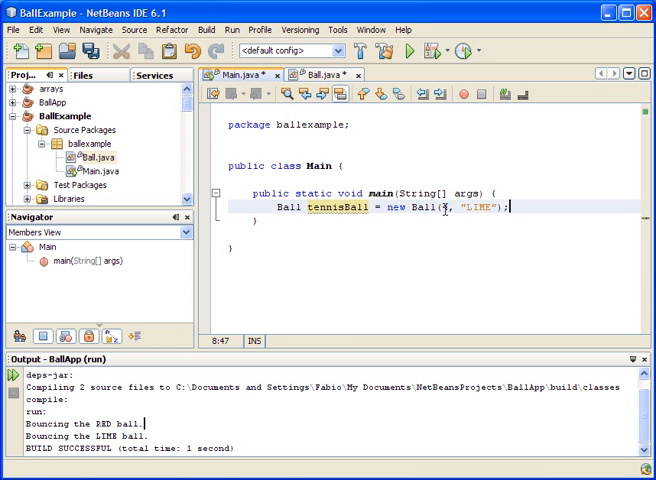
type("4")
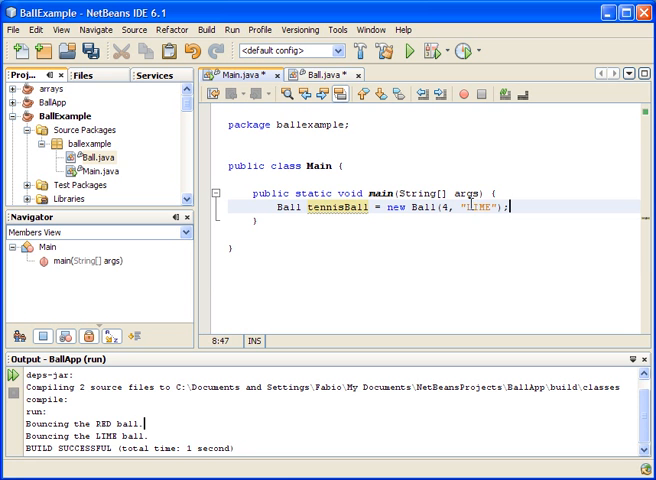
left_click(335, 75)
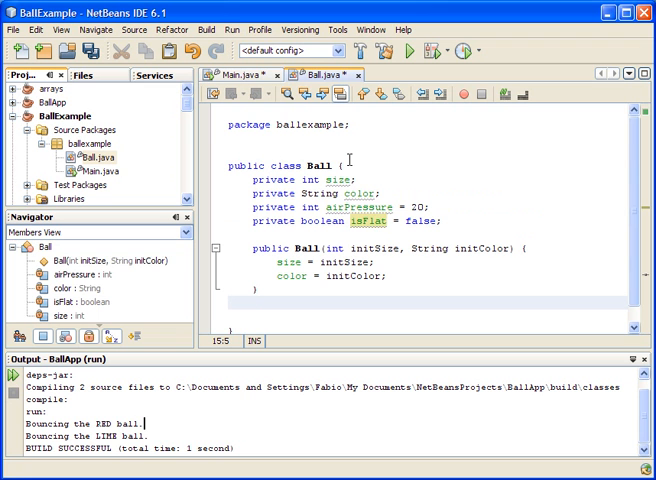
Step: Start a 'public void' method declaration, replacing the mistaken 'double' return type with 'void'
type("public")
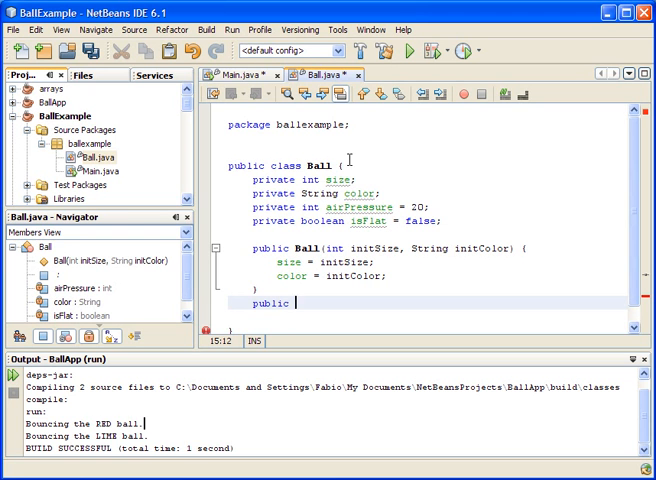
type("v")
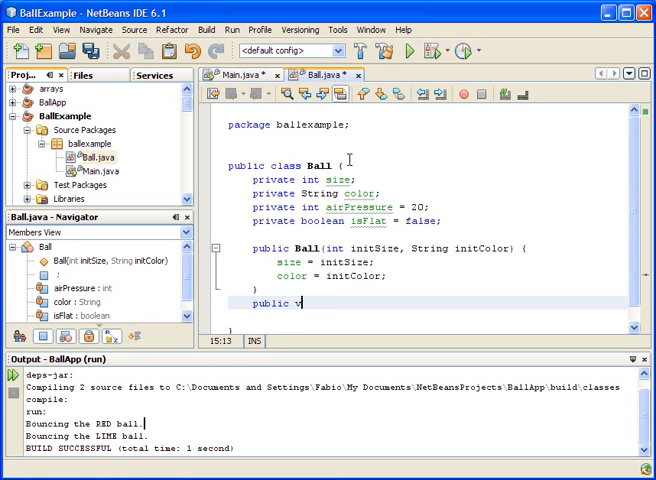
type("oid")
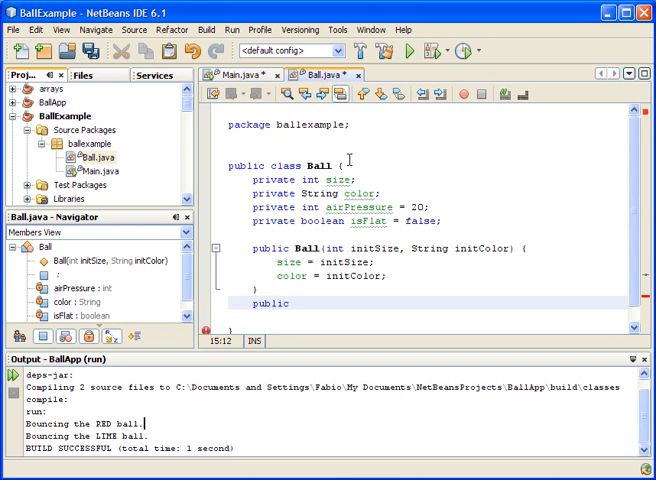
type("doubl")
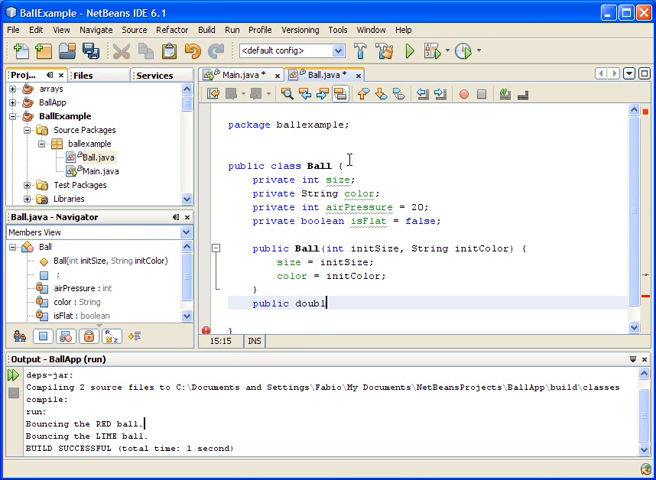
type("e")
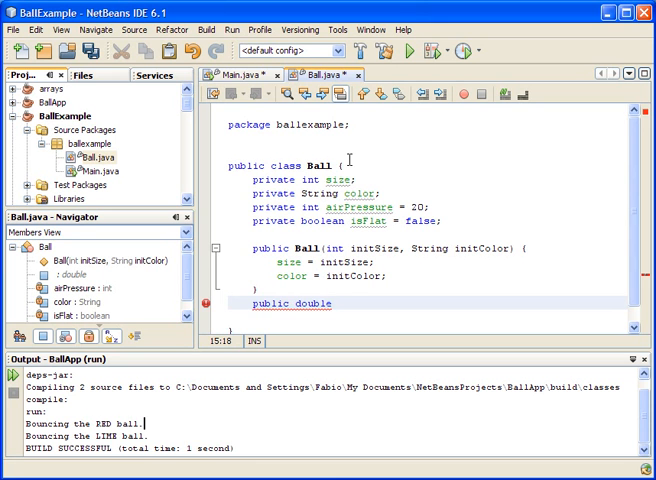
key("BackSpace")
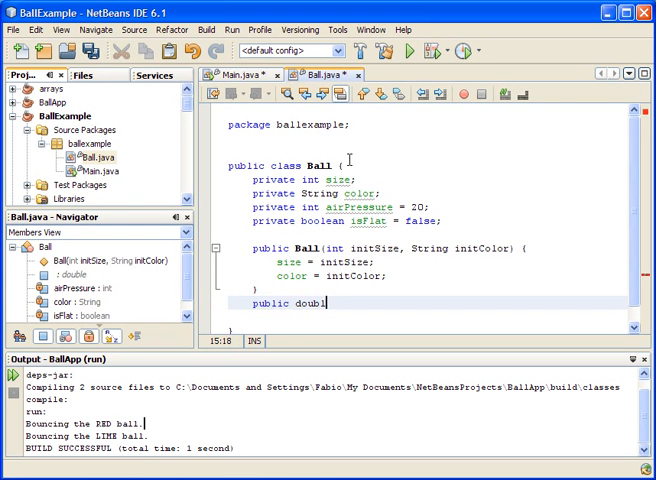
key("BackSpace")
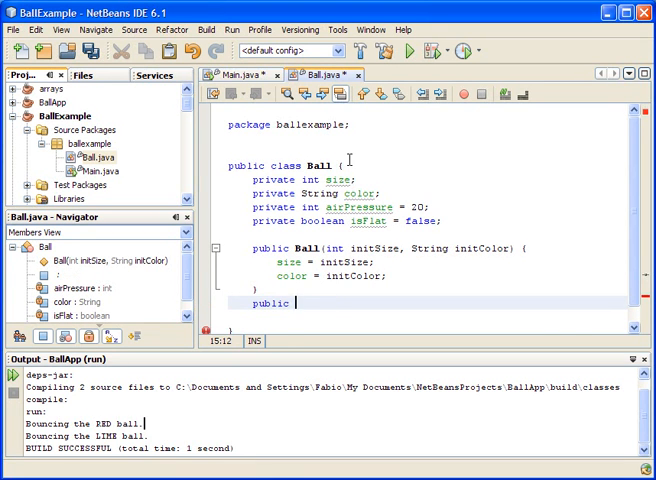
type("void")
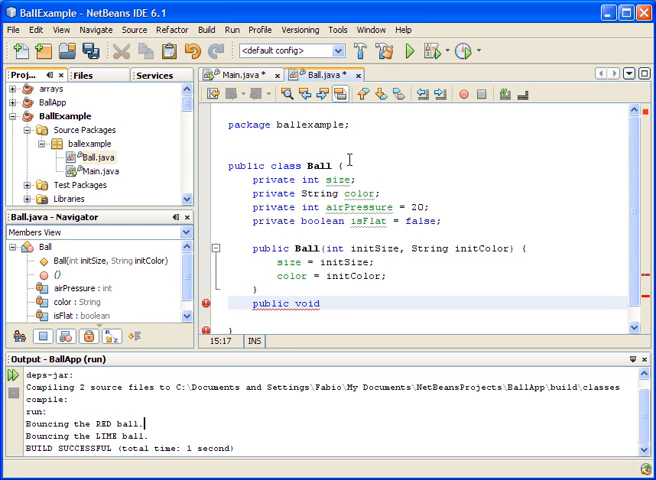
Step: Write bounce() with System.out.println printing "The " + color + " ball is bouncing."
type("b")
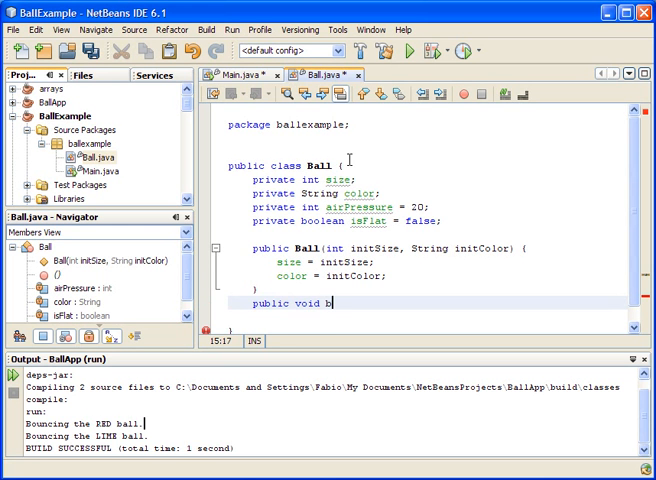
type("ouce() {")
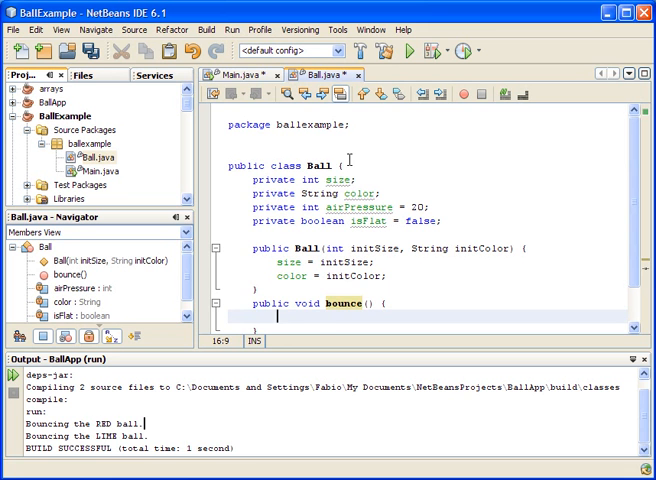
type("System")
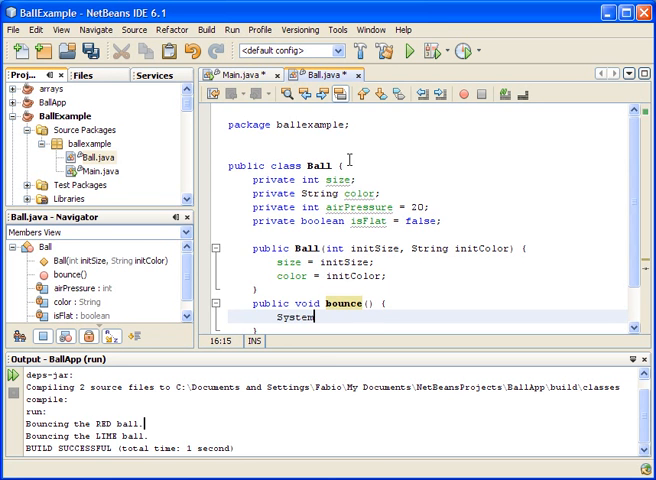
type(".out.println(\"")
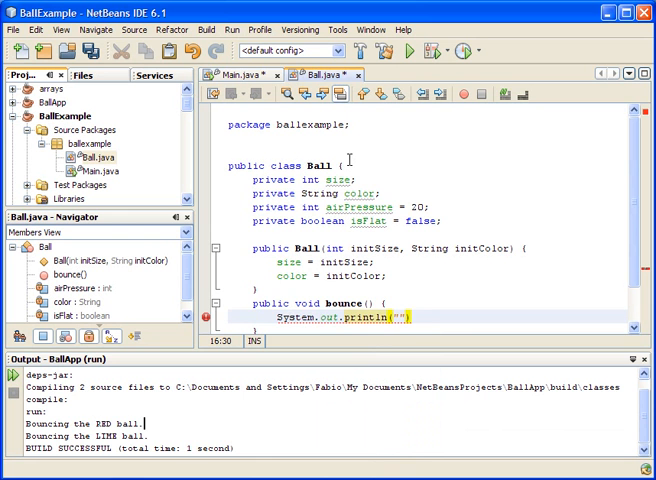
type("The")
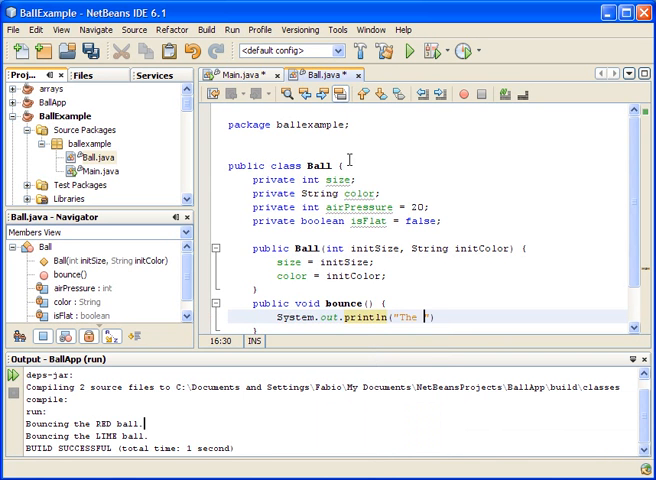
type("ball is bouncing")
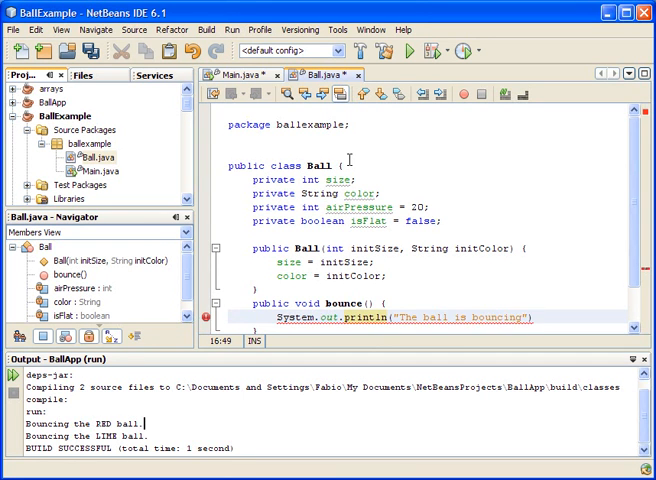
type(".\");")
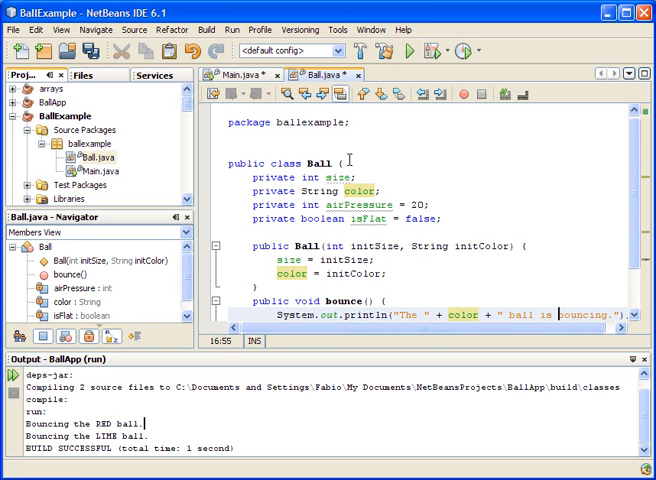
mouse_move(638, 215)
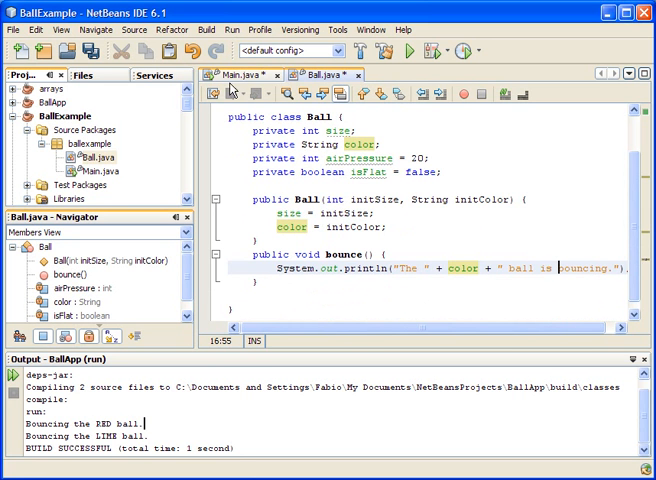
Step: Check Ball's constructor parameters against tennisBall's creation, then open a new line after it in main()
left_click(230, 74)
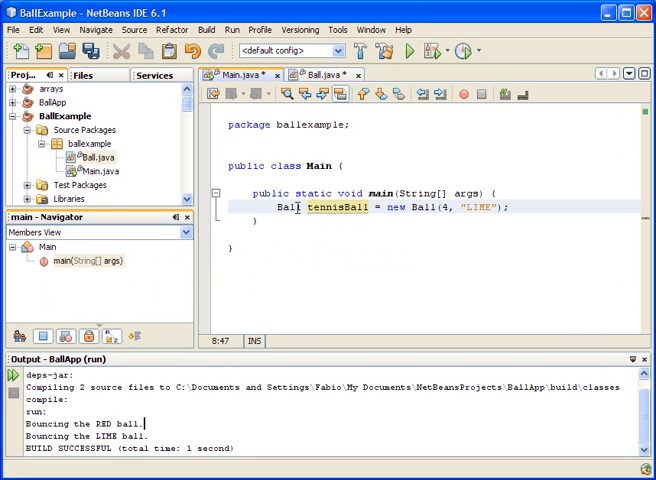
left_click(323, 75)
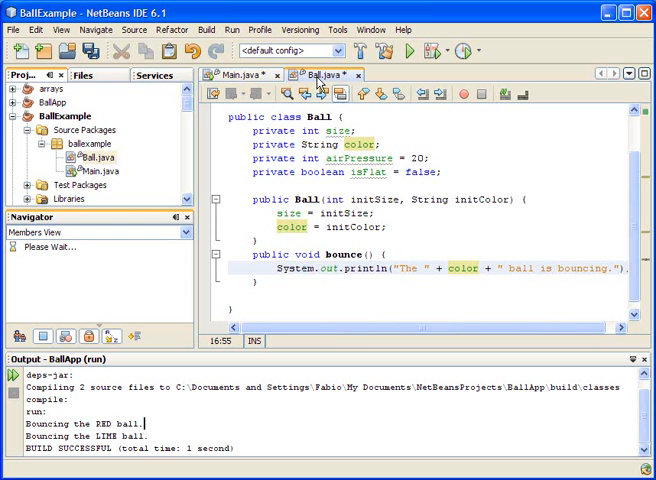
left_click(240, 74)
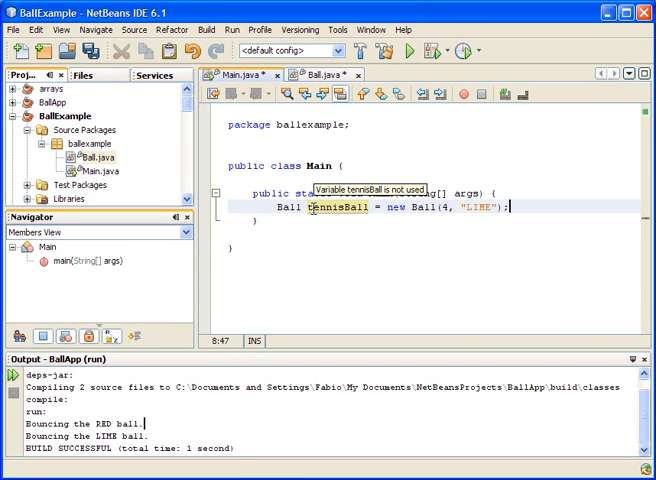
mouse_move(390, 218)
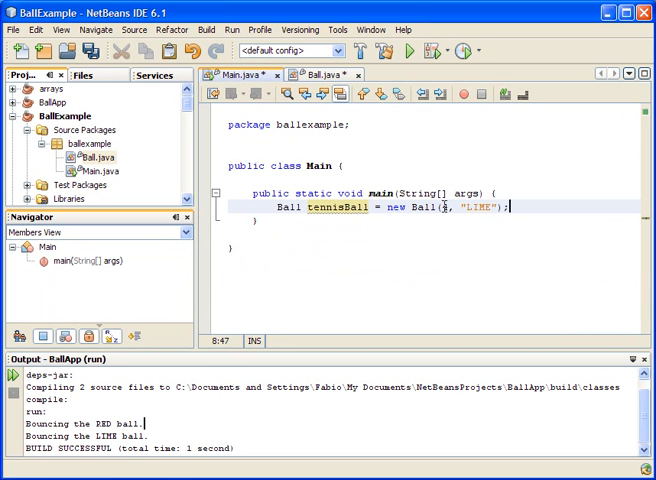
type("4")
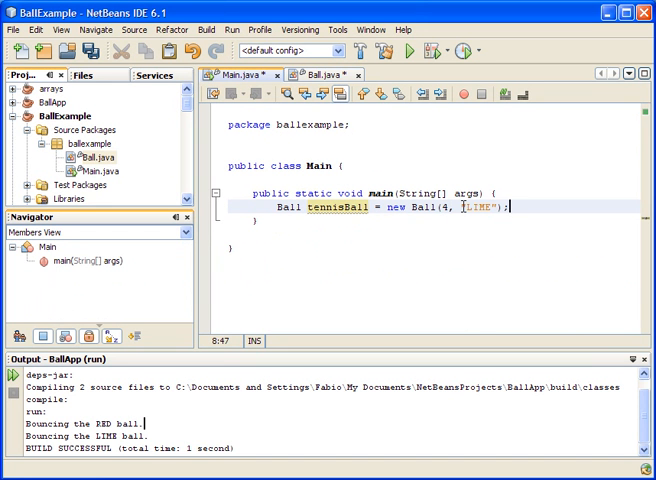
mouse_move(286, 147)
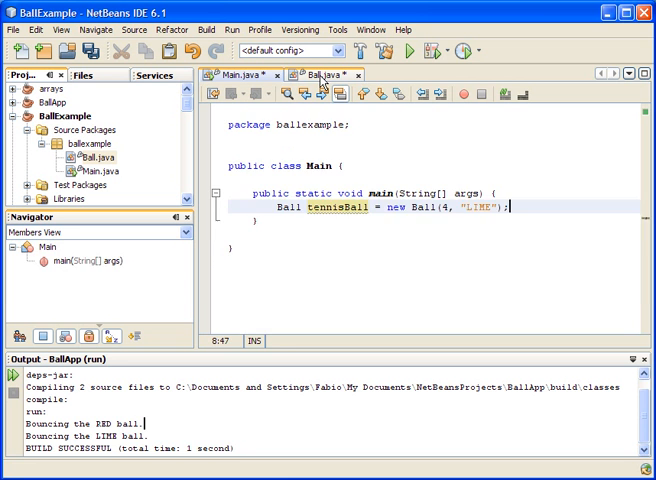
left_click(331, 74)
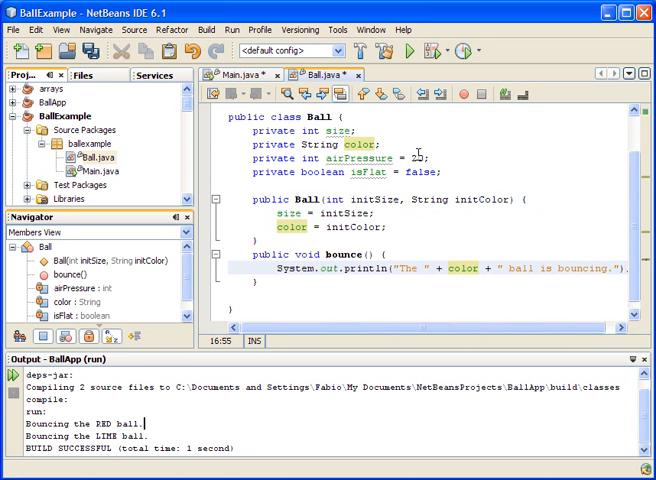
left_click(235, 75)
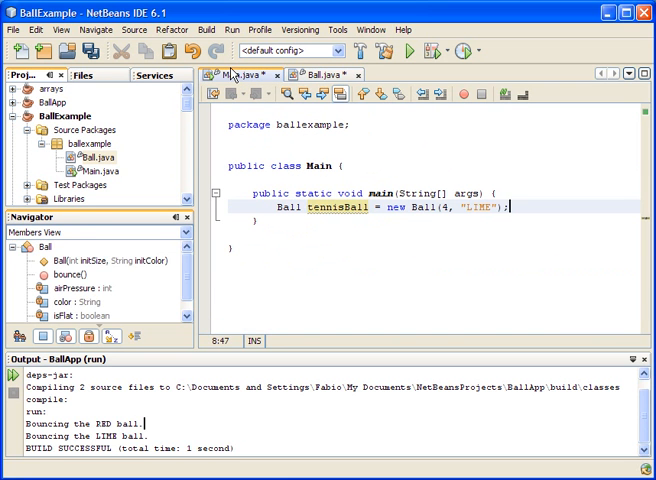
left_click(230, 74)
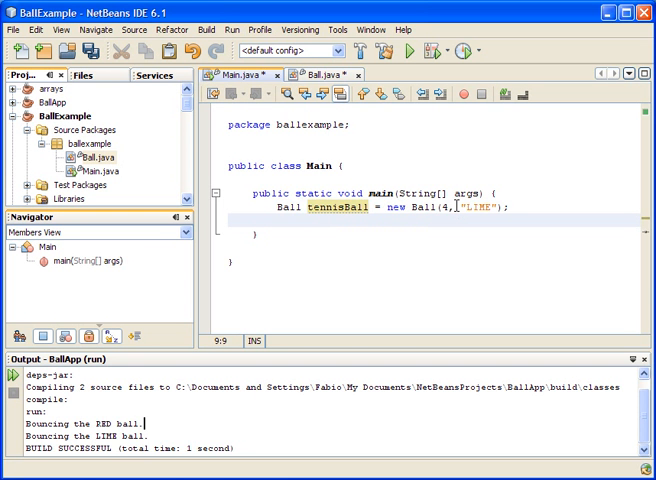
Step: Add tennisBall.bounce(); to main and run it to print "The LIME ball is bouncing."
type("tennisBall.")
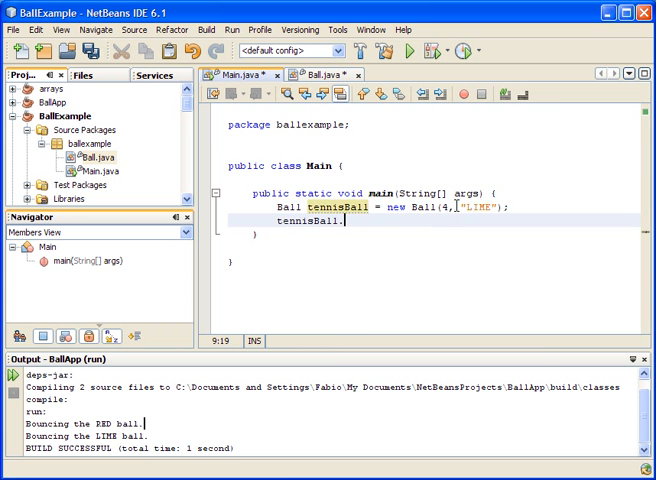
type("bounce();")
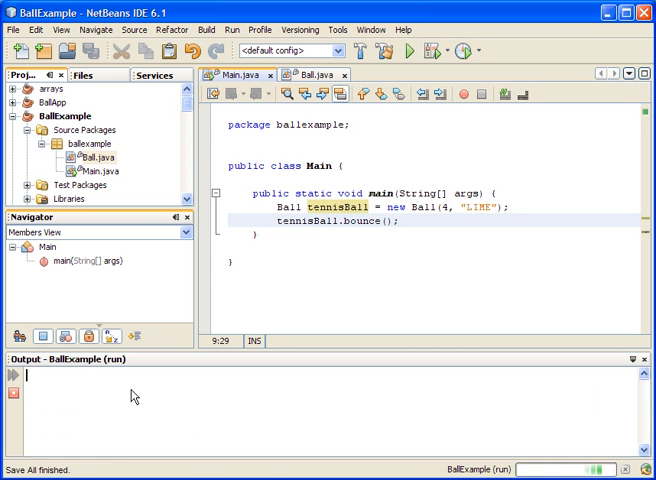
left_click(400, 50)
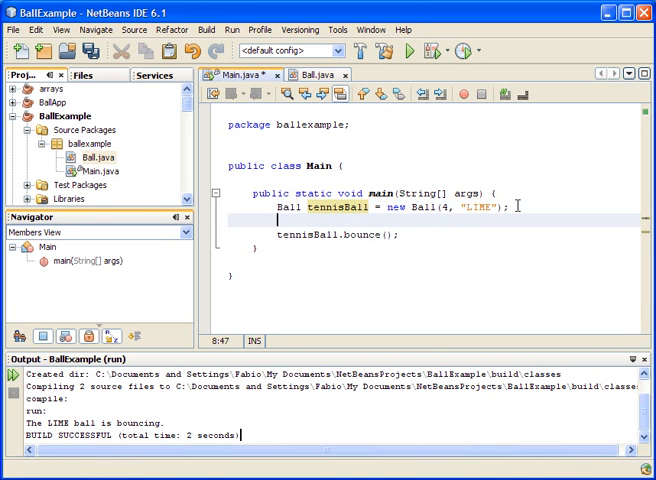
Step: Declare Ball soccerBall = new Ball(10, "WHITE"); in main
type("Ball")
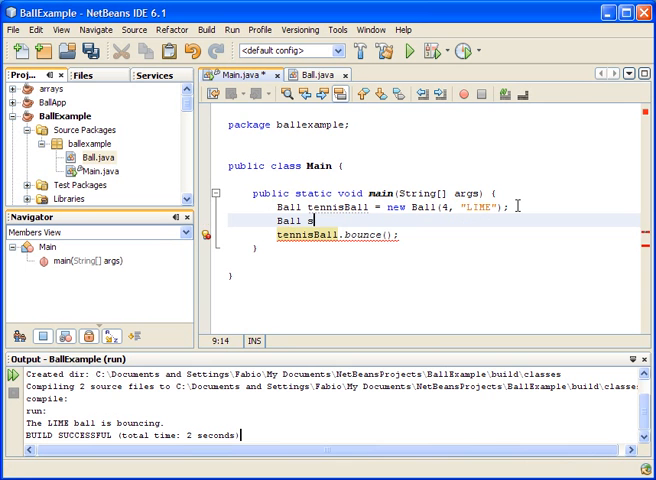
type("soccerBall")
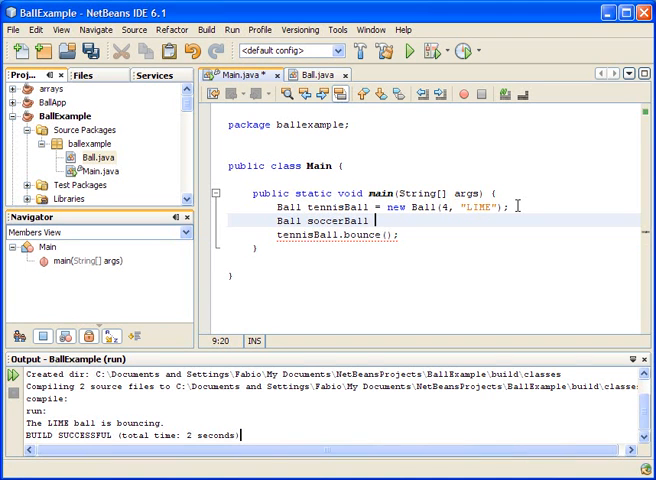
type("= new Ball")
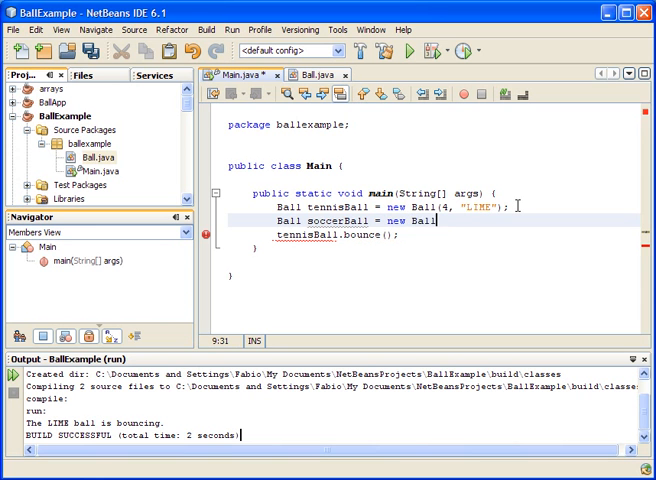
type("(10")
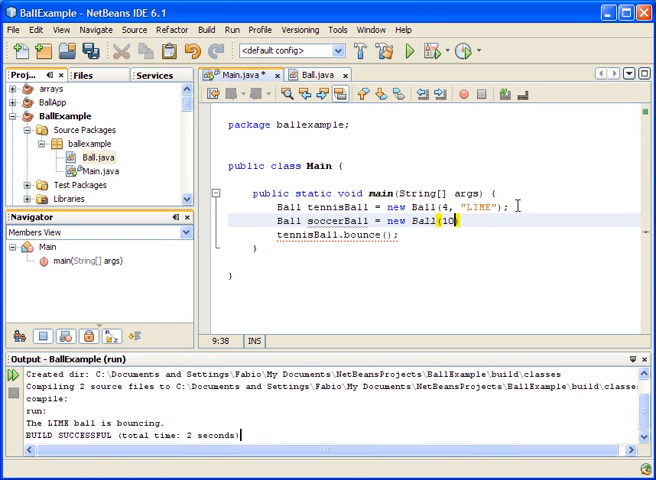
type(", \"\"")
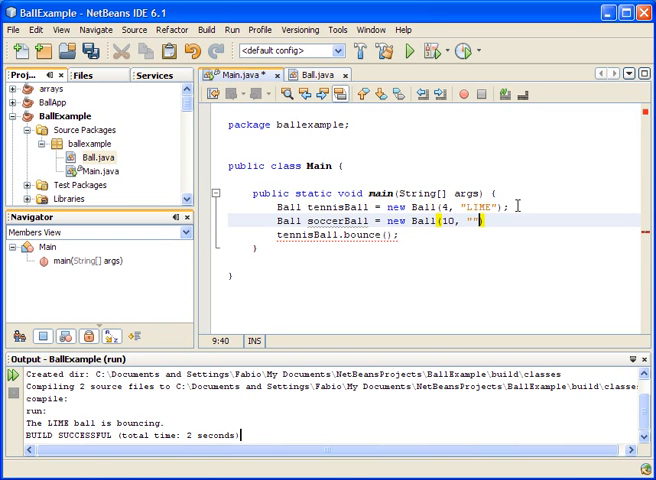
type("White")
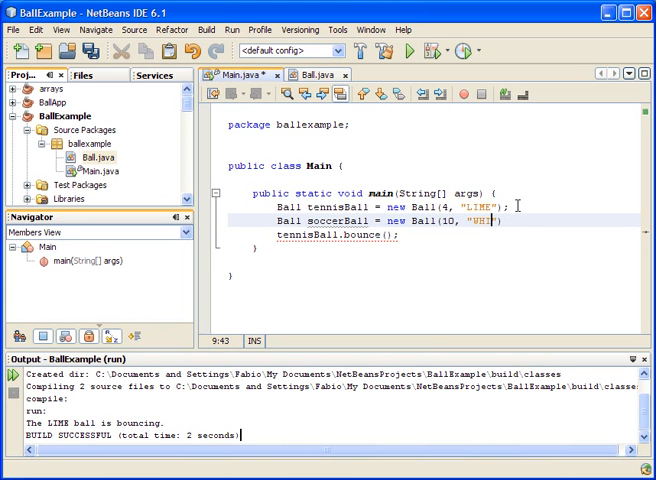
type("TE")
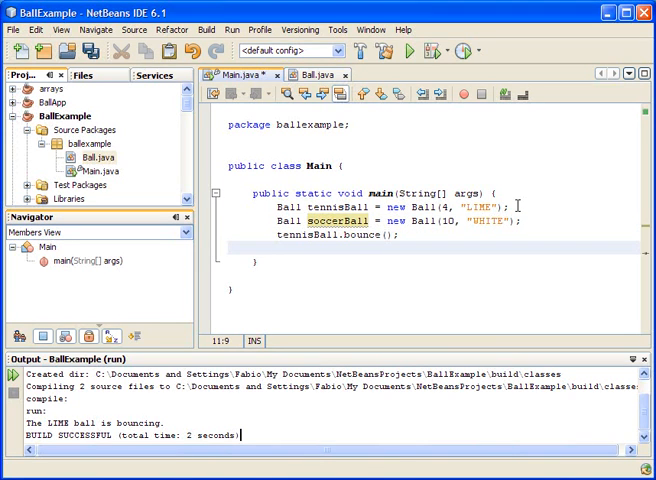
Step: Add soccerBall.bounce(); and run the main project again
type("soccerBall")
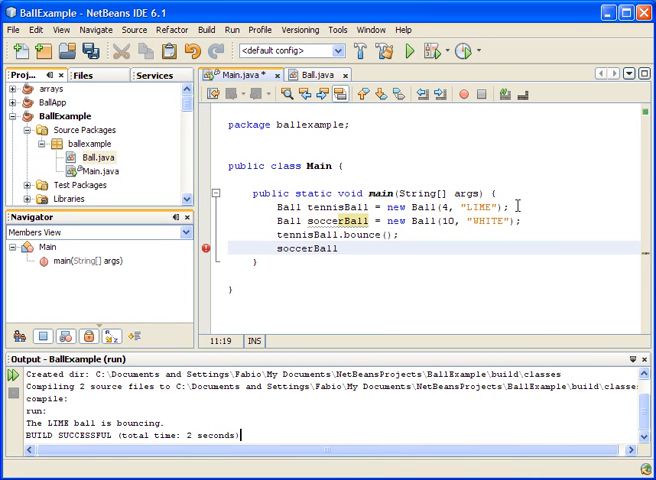
type(".bounce();")
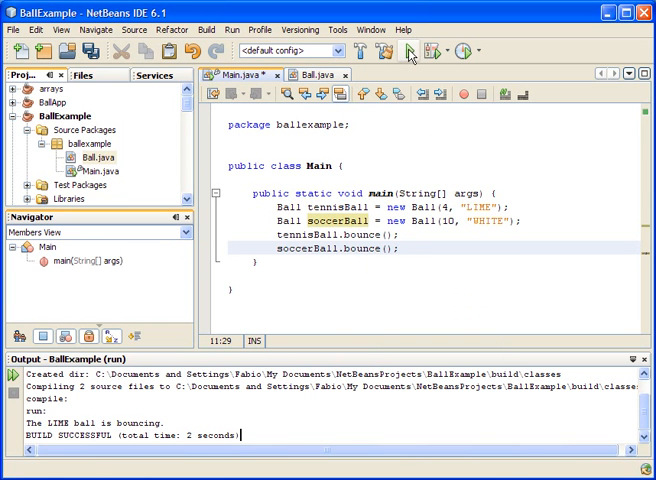
left_click(409, 50)
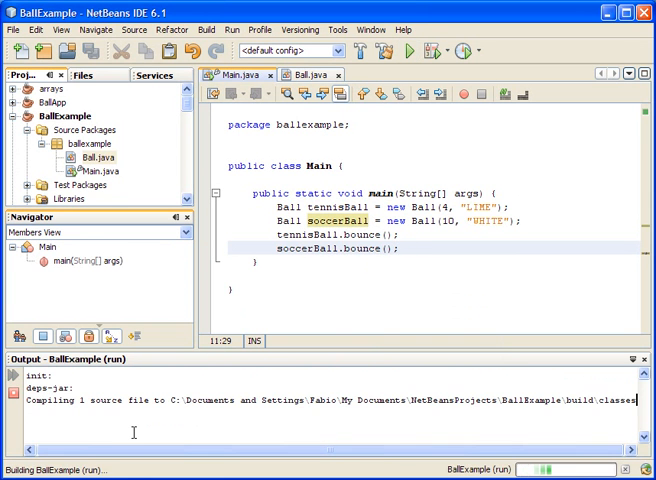